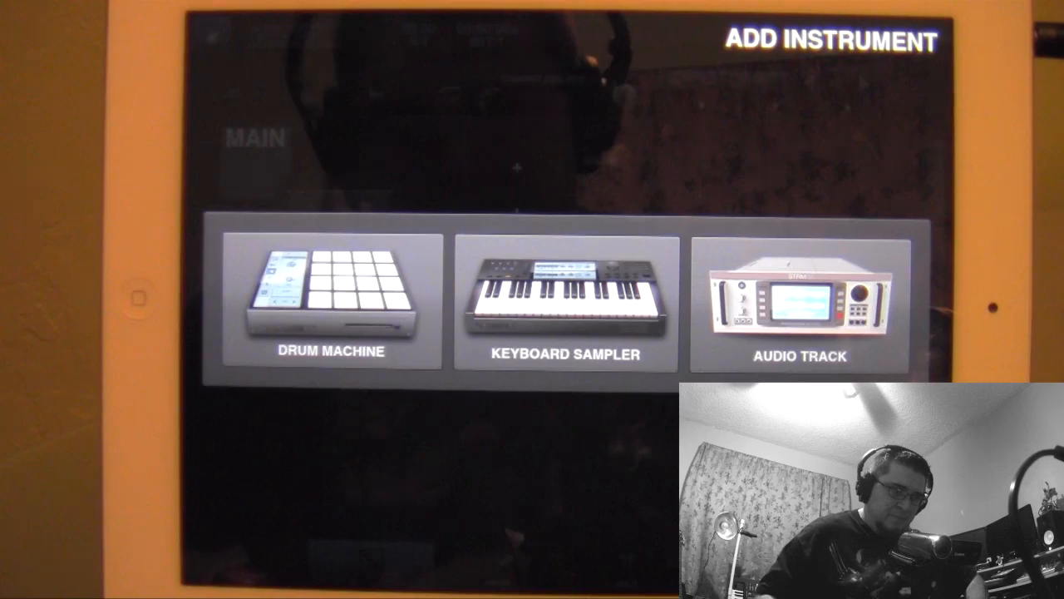
Add a Drum Machine instrument and bring up the iPod Import library categories.
{"action": "left_click", "coordinate": [330, 307]}
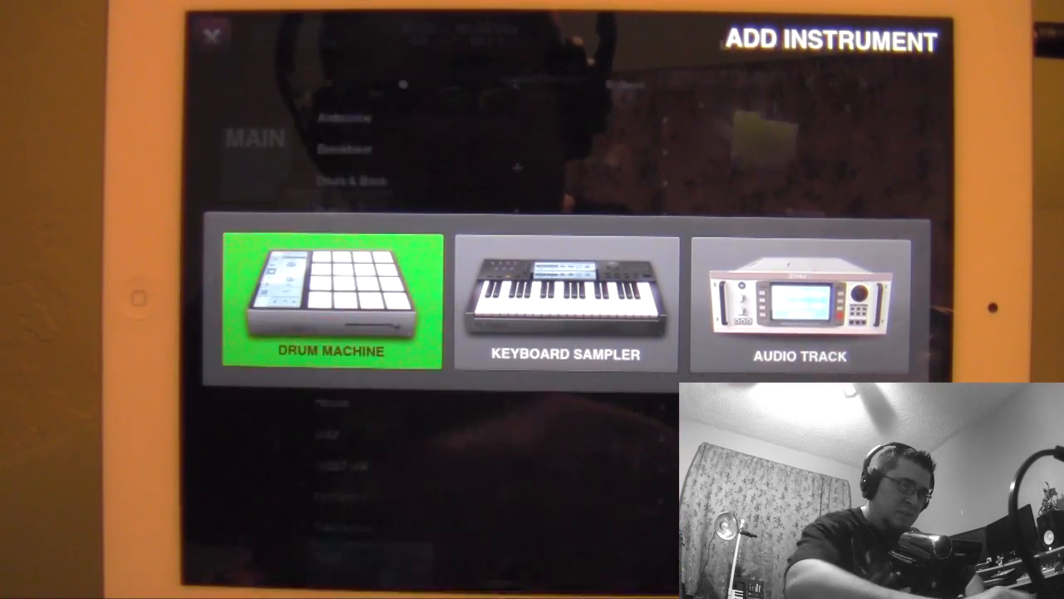
{"action": "left_click", "coordinate": [327, 300]}
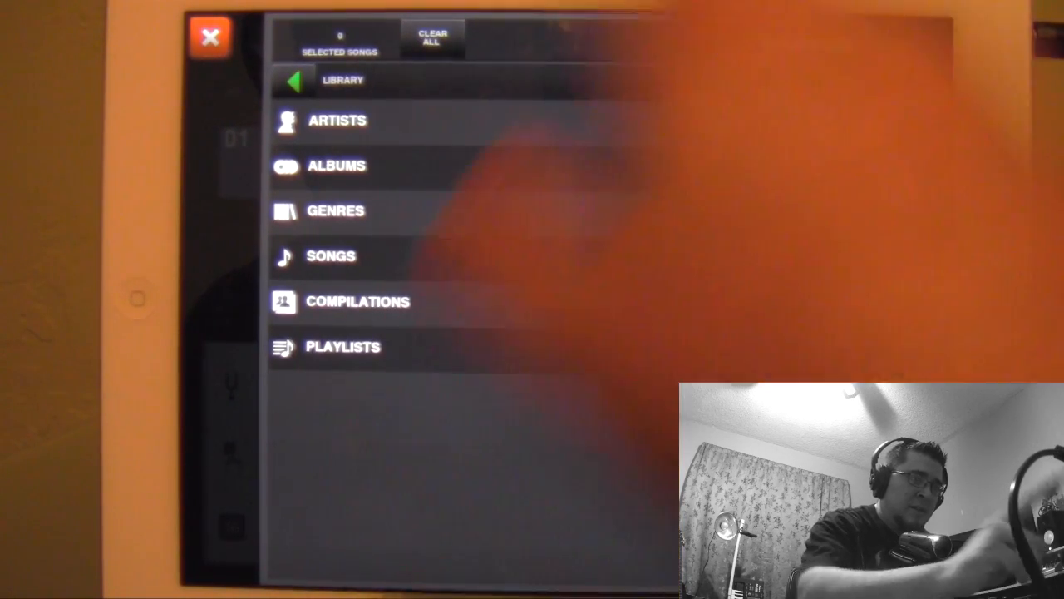
Import 'space rock' by Dawn Patrol via the Artists list in iPod Import.
{"action": "left_click", "coordinate": [337, 120]}
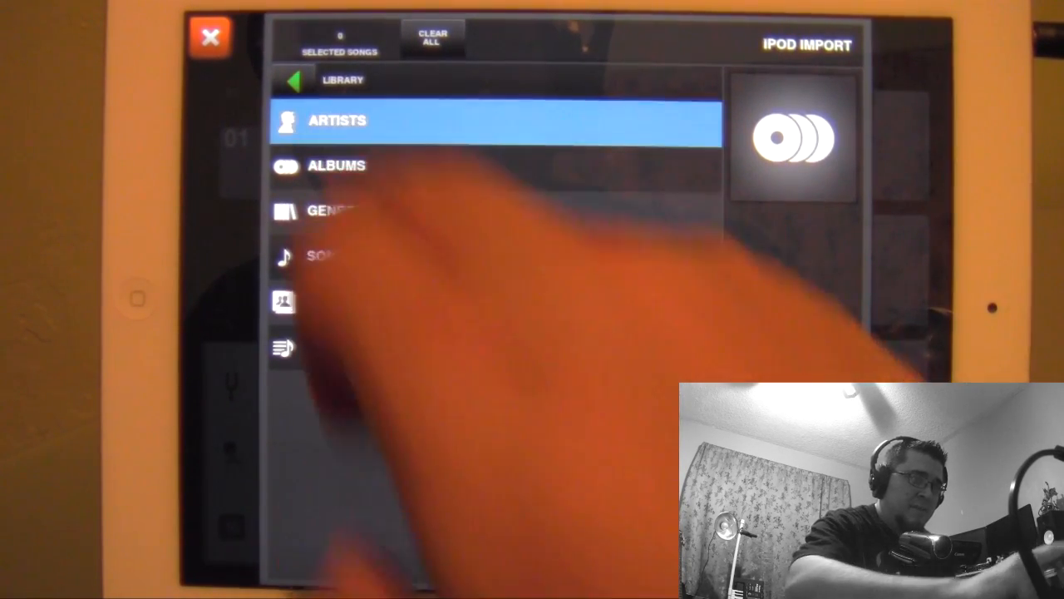
{"action": "left_click", "coordinate": [336, 121]}
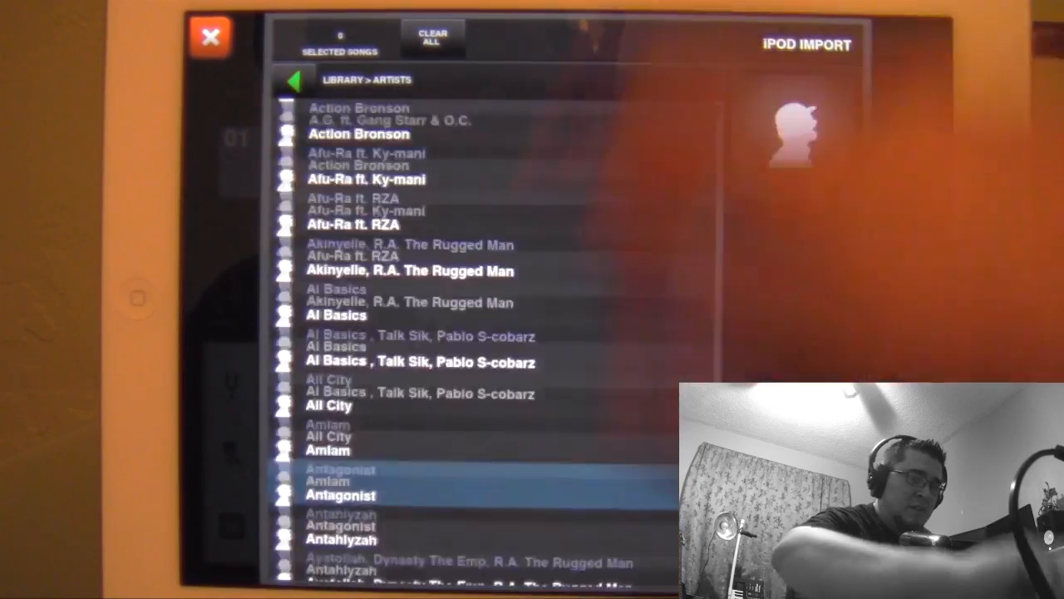
{"action": "scroll", "scroll_direction": "down", "scroll_amount": 3}
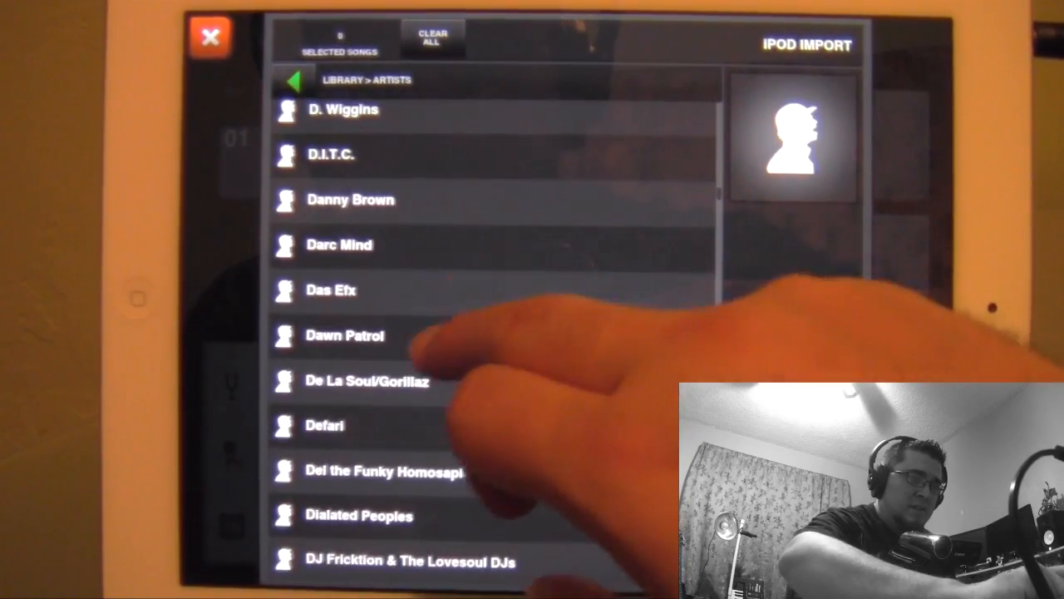
{"action": "left_click", "coordinate": [361, 336]}
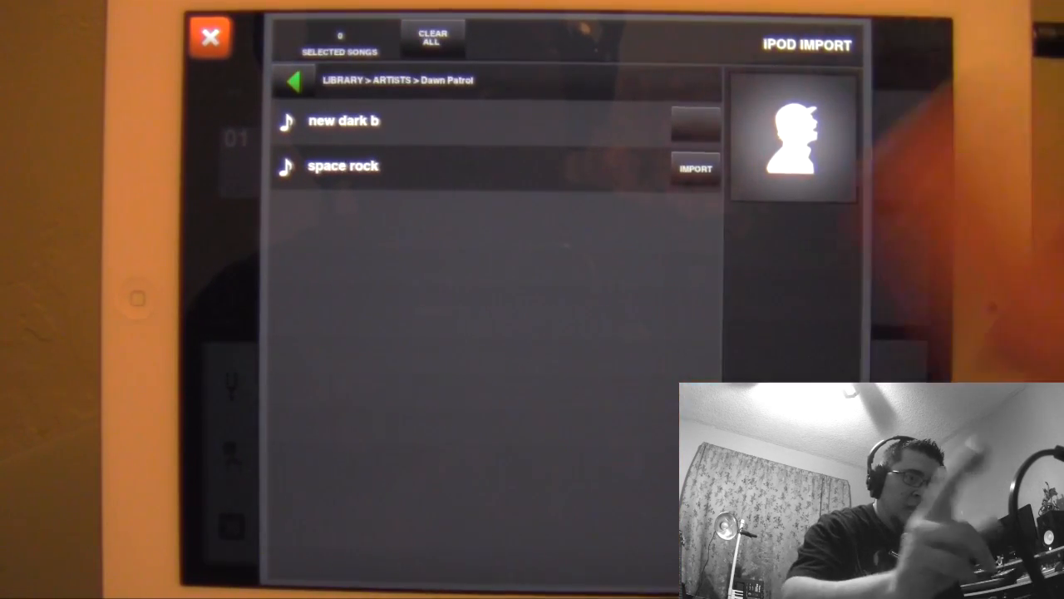
{"action": "left_click", "coordinate": [343, 166]}
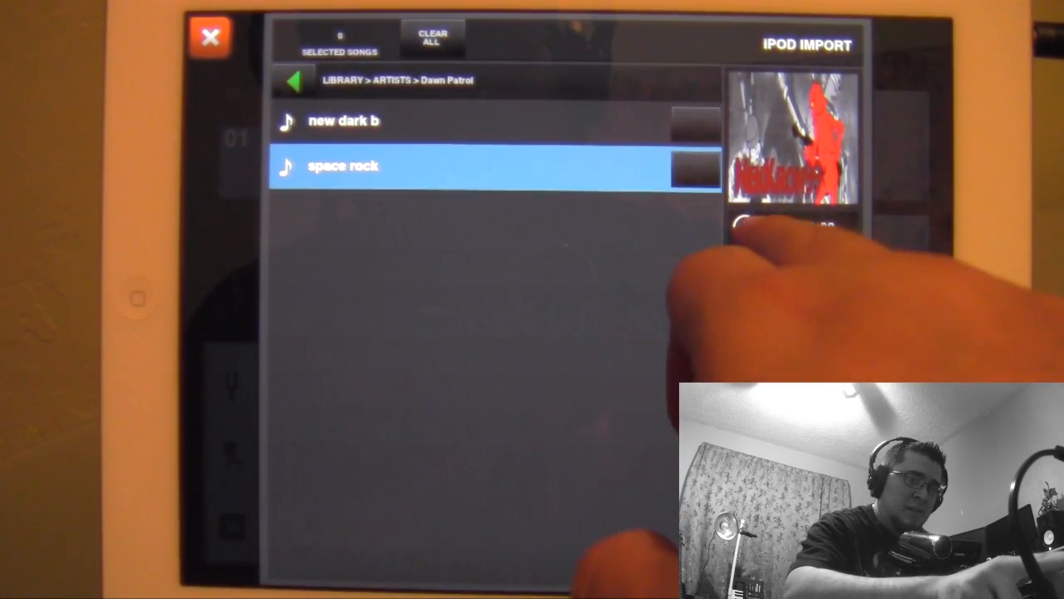
{"action": "left_click", "coordinate": [354, 167]}
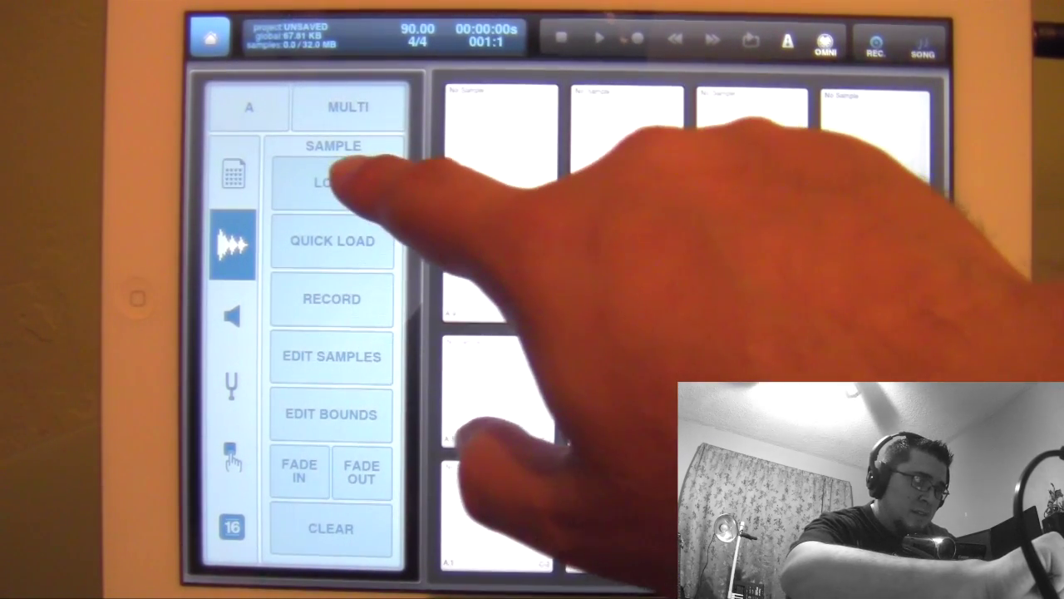
Load space rock.wav from My Content onto the drum pad.
{"action": "left_click", "coordinate": [331, 181]}
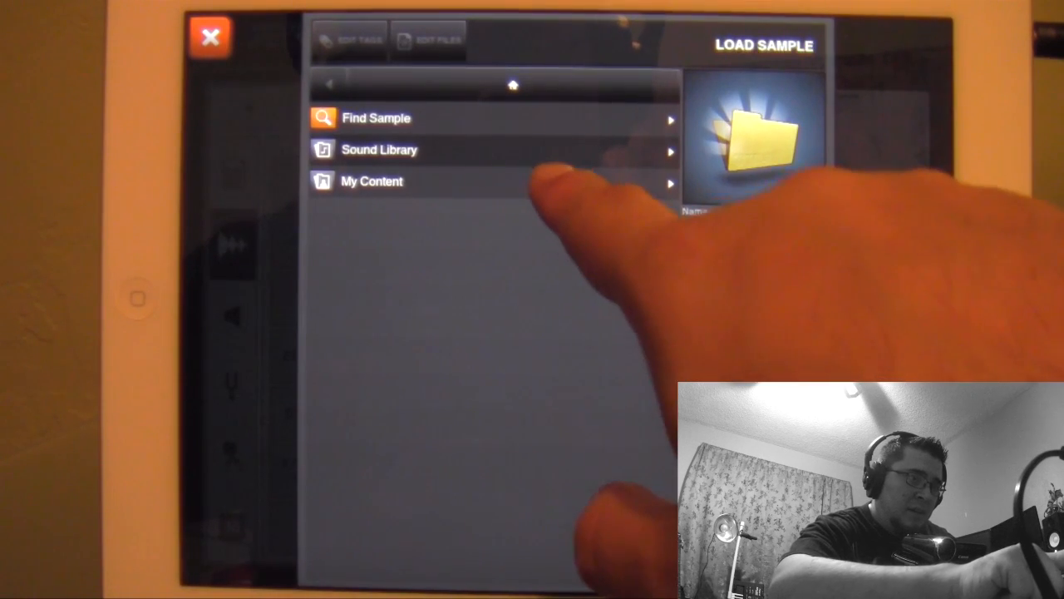
{"action": "left_click", "coordinate": [371, 181]}
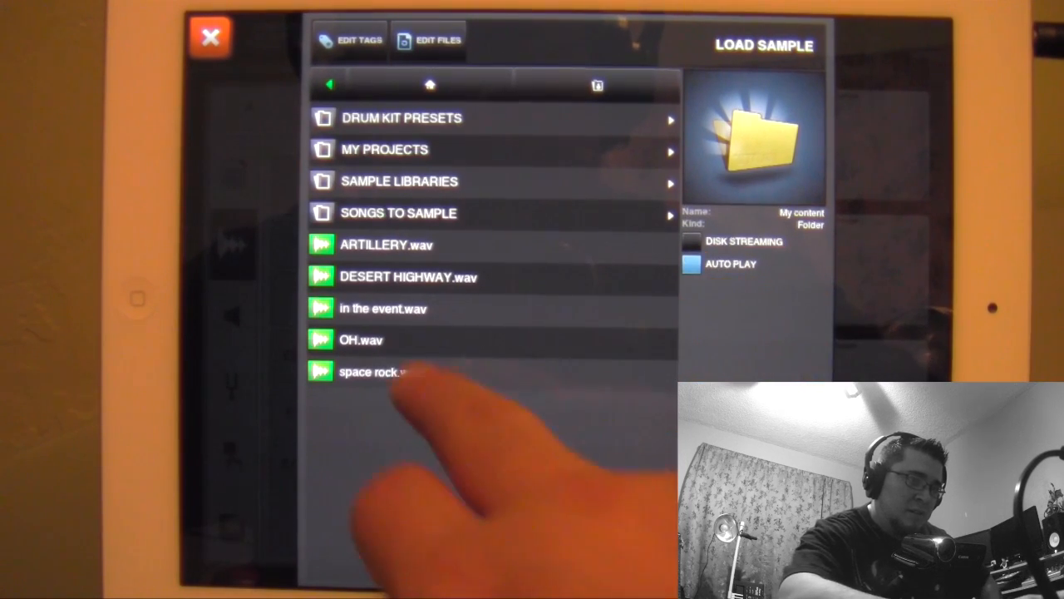
{"action": "left_click", "coordinate": [381, 372]}
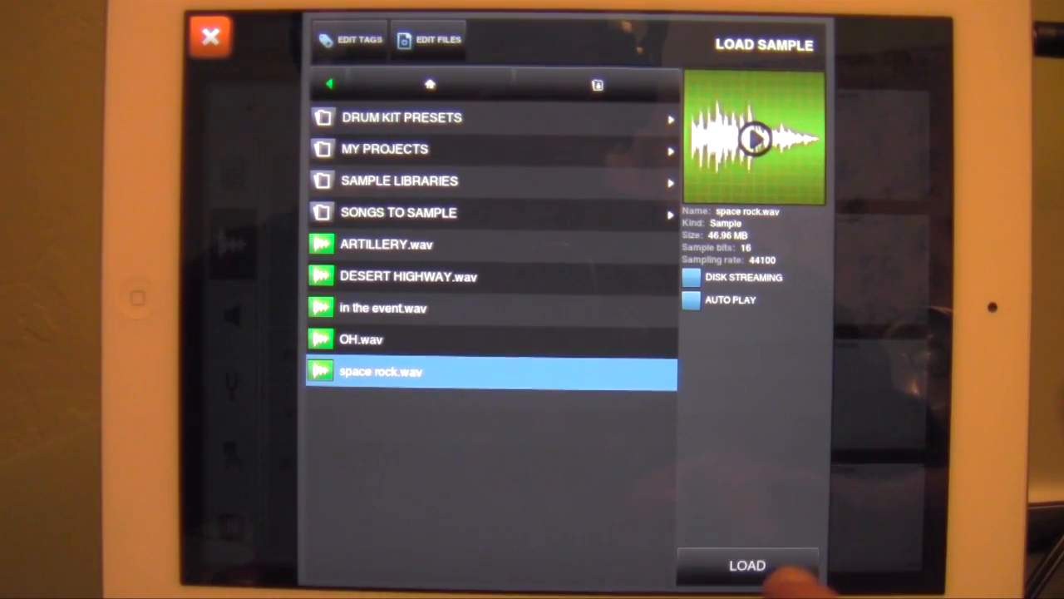
{"action": "left_click", "coordinate": [744, 564]}
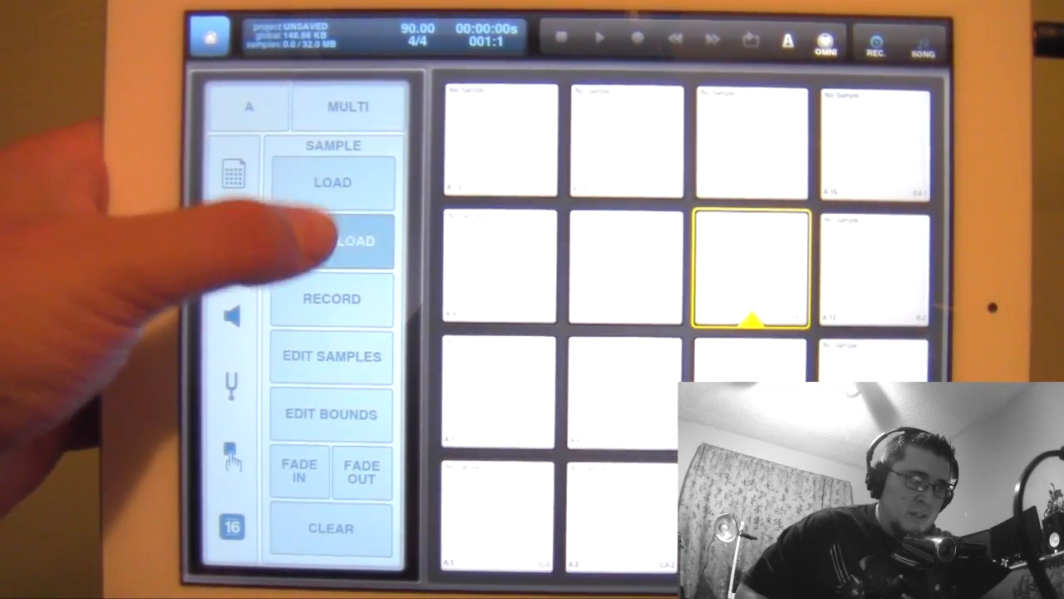
Quick-load space rock.wav onto bottom-left pad A.1.
{"action": "left_click", "coordinate": [331, 242]}
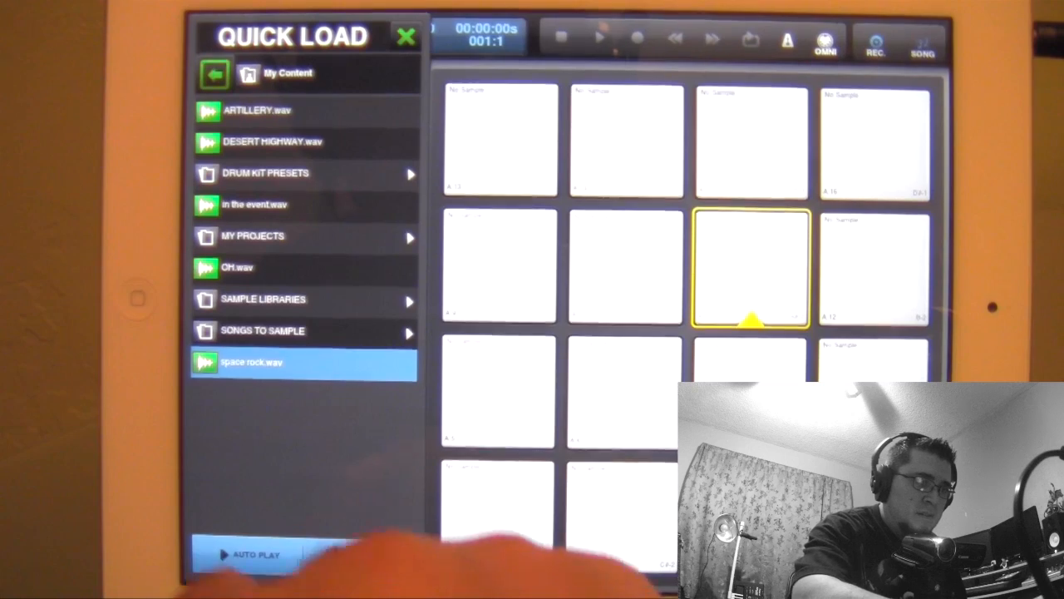
{"action": "left_click", "coordinate": [499, 399]}
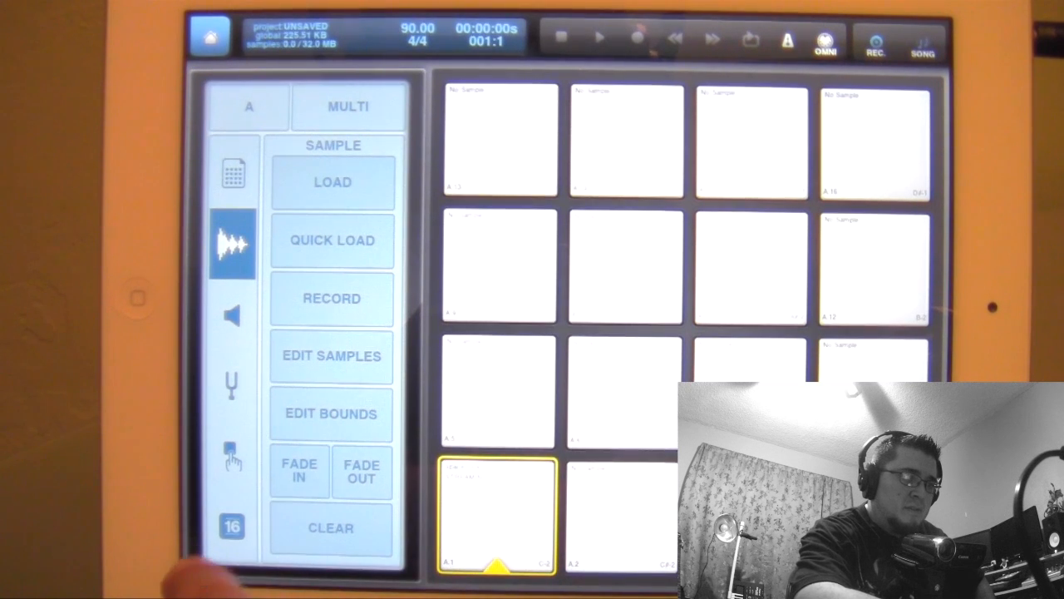
Copy pad A.1's space rock sample and paste it onto pad A.2.
{"action": "left_click", "coordinate": [232, 458]}
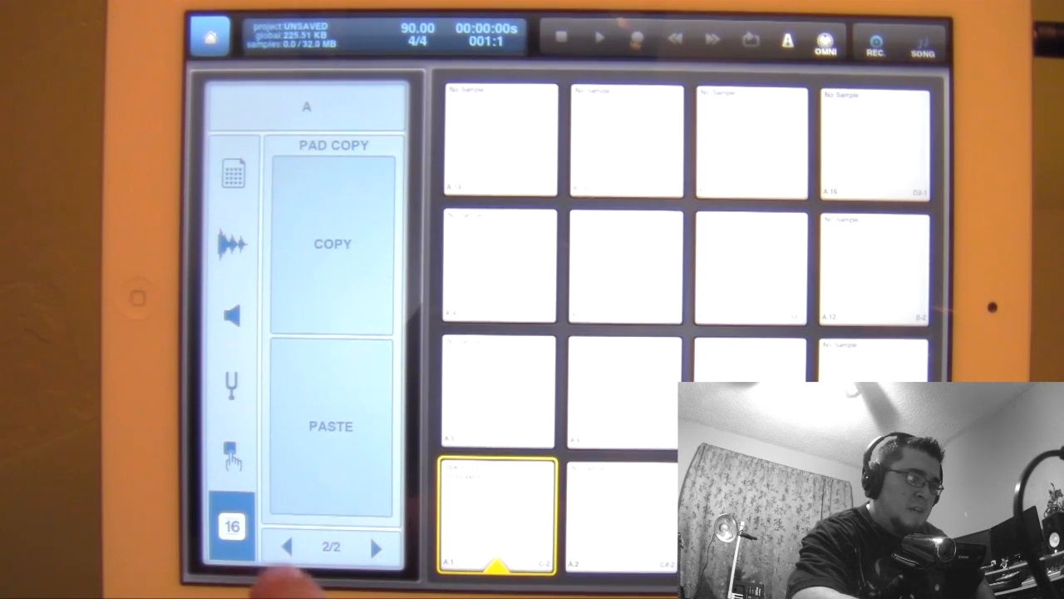
{"action": "left_click", "coordinate": [285, 545]}
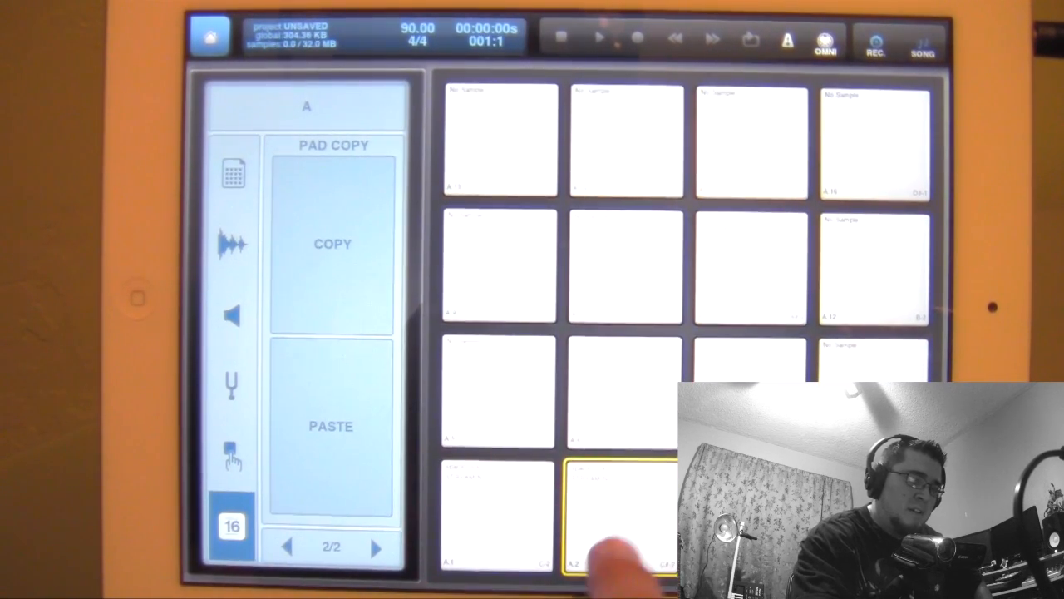
{"action": "left_click", "coordinate": [607, 516]}
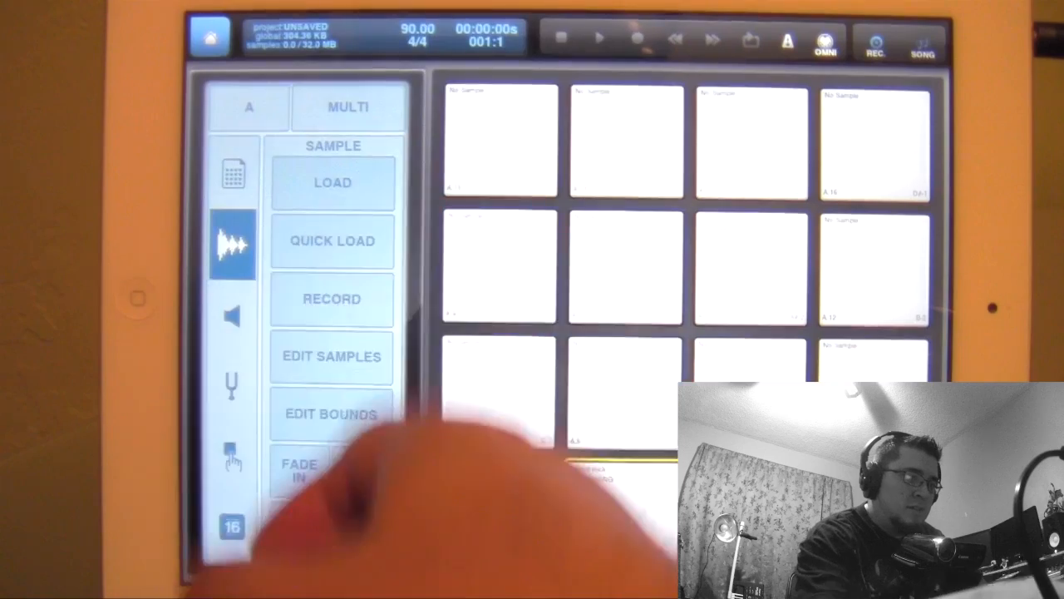
Select pad A.2 on the Sample page and open the Load sample browser.
{"action": "left_click", "coordinate": [331, 414]}
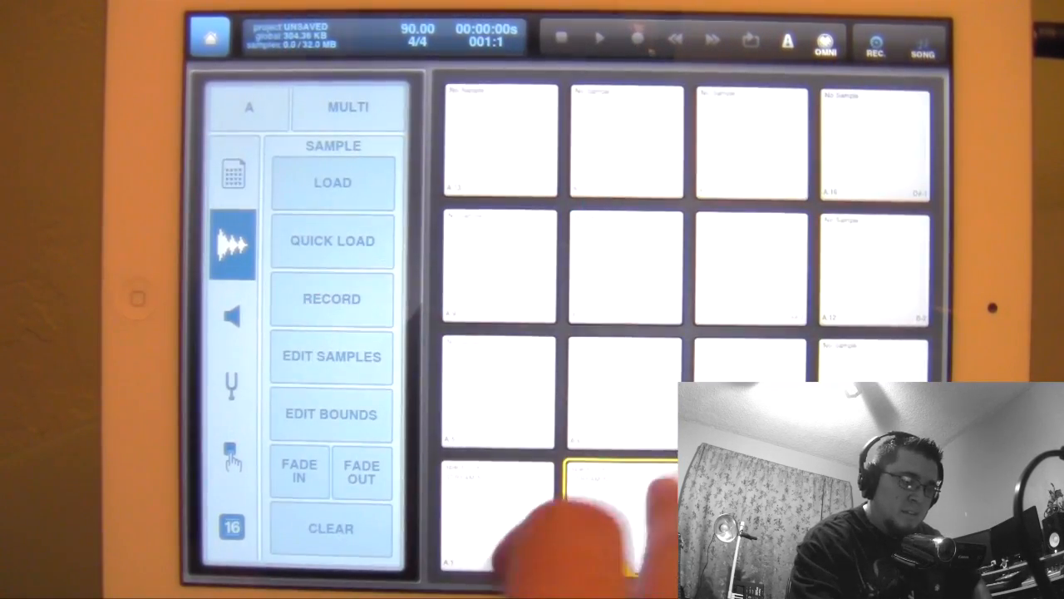
{"action": "left_click", "coordinate": [495, 528]}
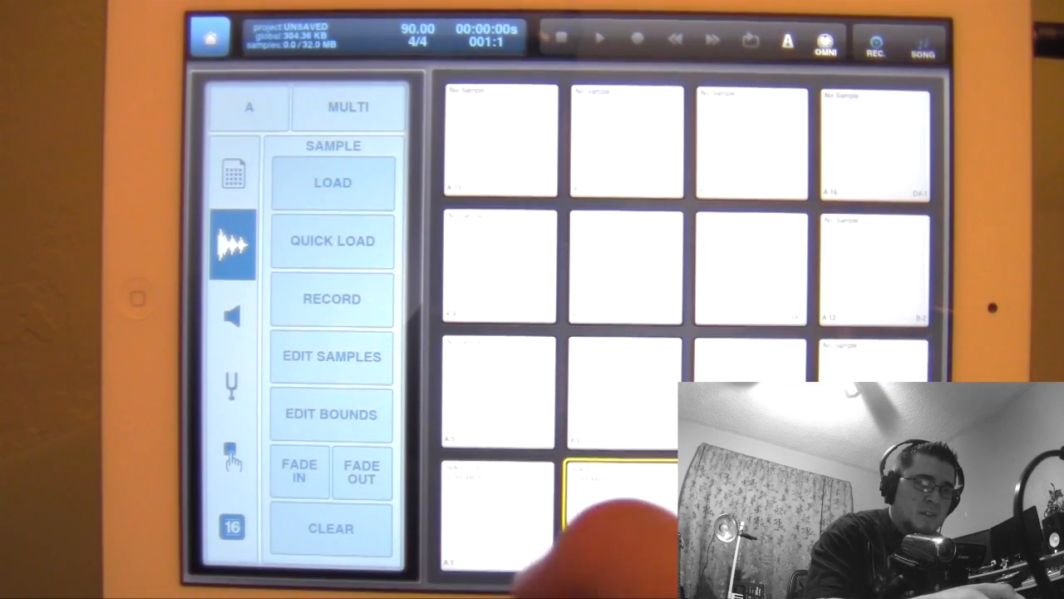
{"action": "left_click", "coordinate": [233, 175]}
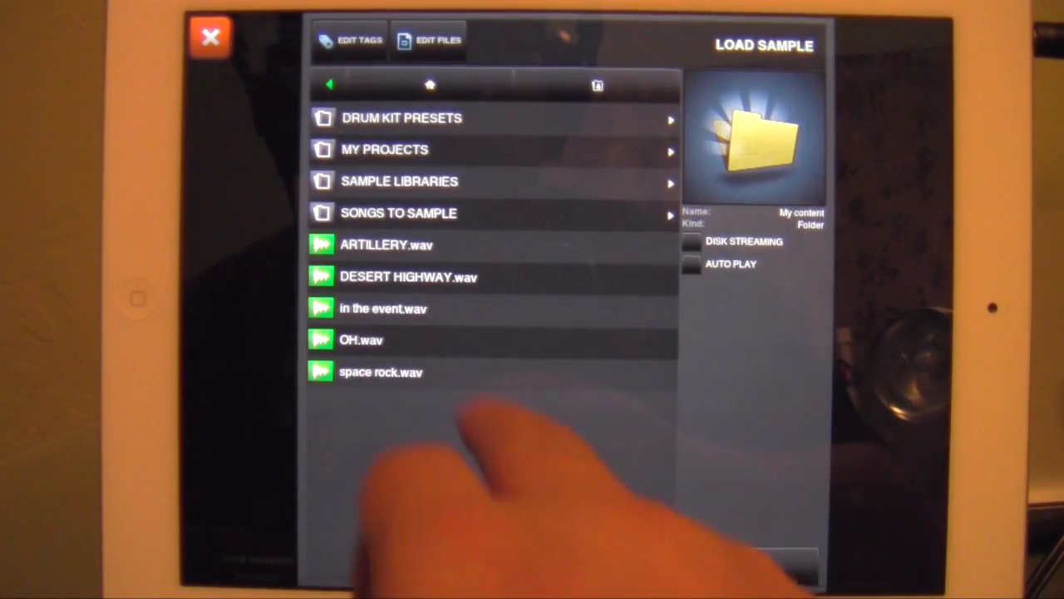
Close the Load Sample browser and open the iPod Import library.
{"action": "left_click", "coordinate": [383, 371]}
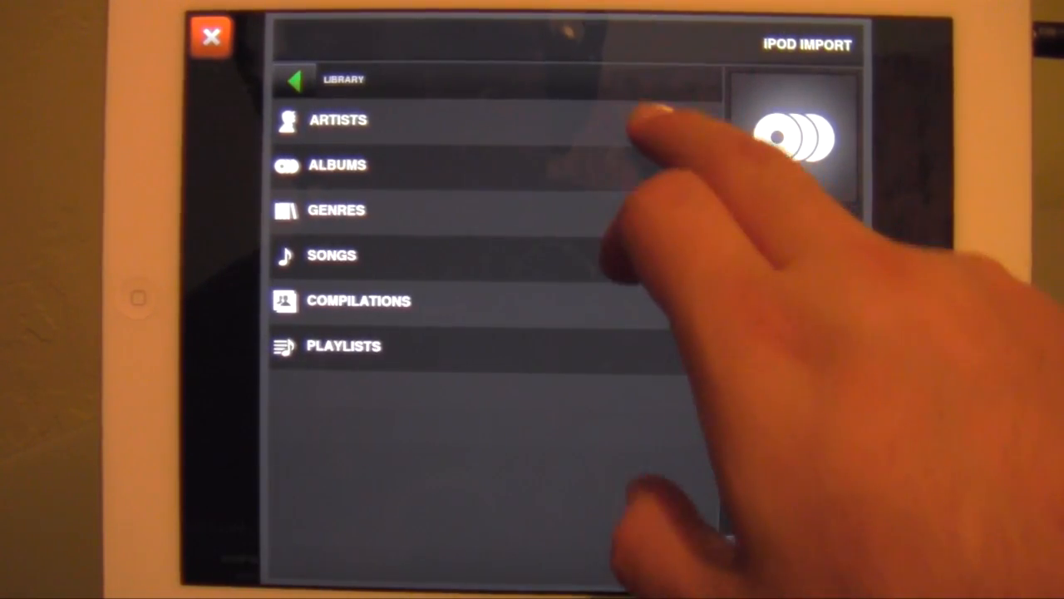
Open the iPod Artists list, go back, and scroll through artists.
{"action": "left_click", "coordinate": [338, 120]}
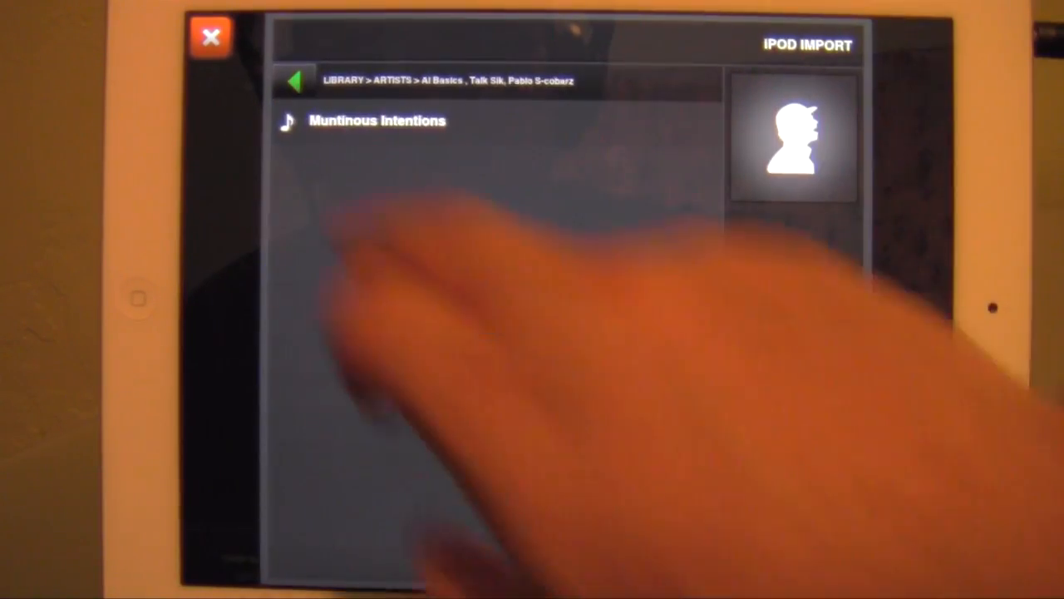
{"action": "left_click", "coordinate": [295, 79]}
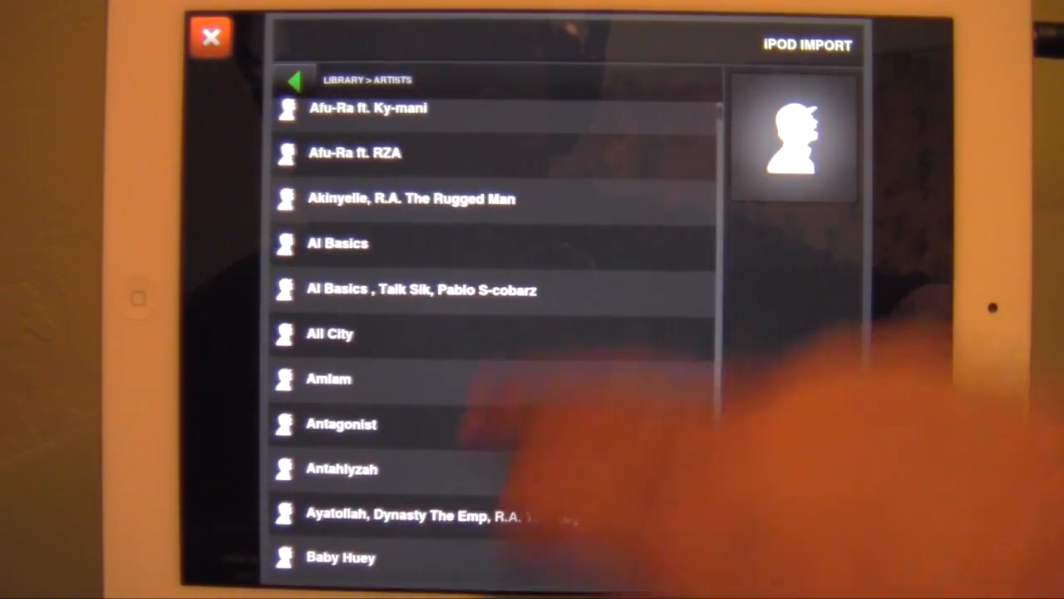
{"action": "scroll", "scroll_direction": "down", "scroll_amount": 3}
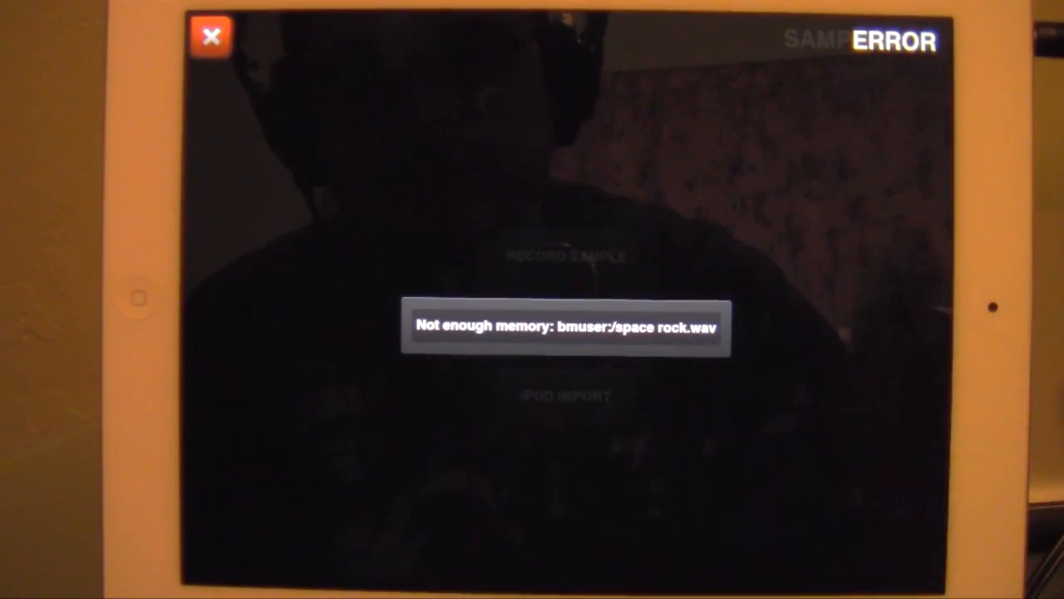
Dismiss the space rock.wav out-of-memory error and close Sample Lab.
{"action": "left_click", "coordinate": [567, 331]}
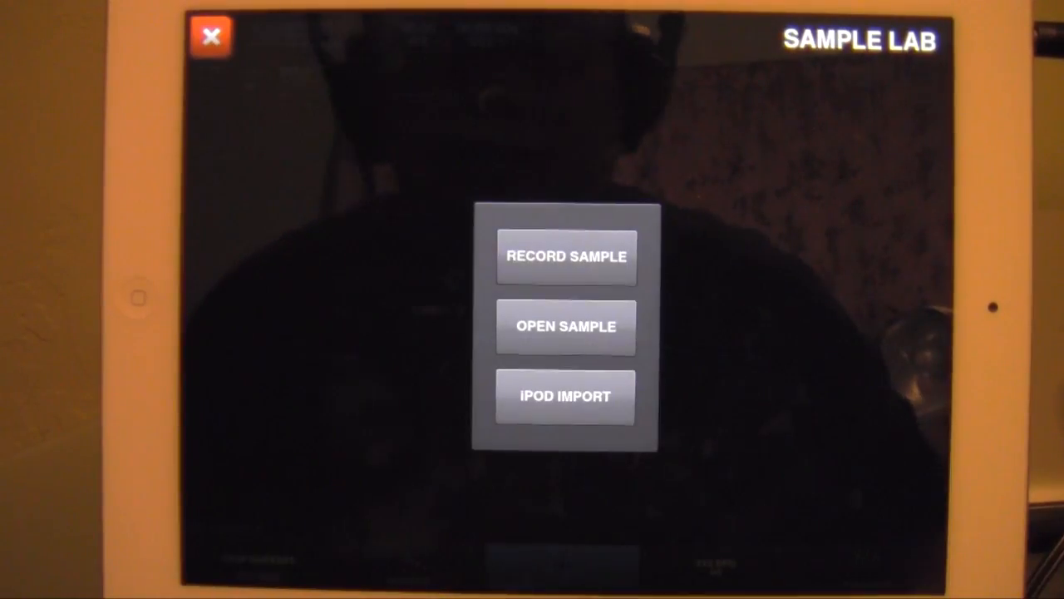
{"action": "left_click", "coordinate": [211, 38]}
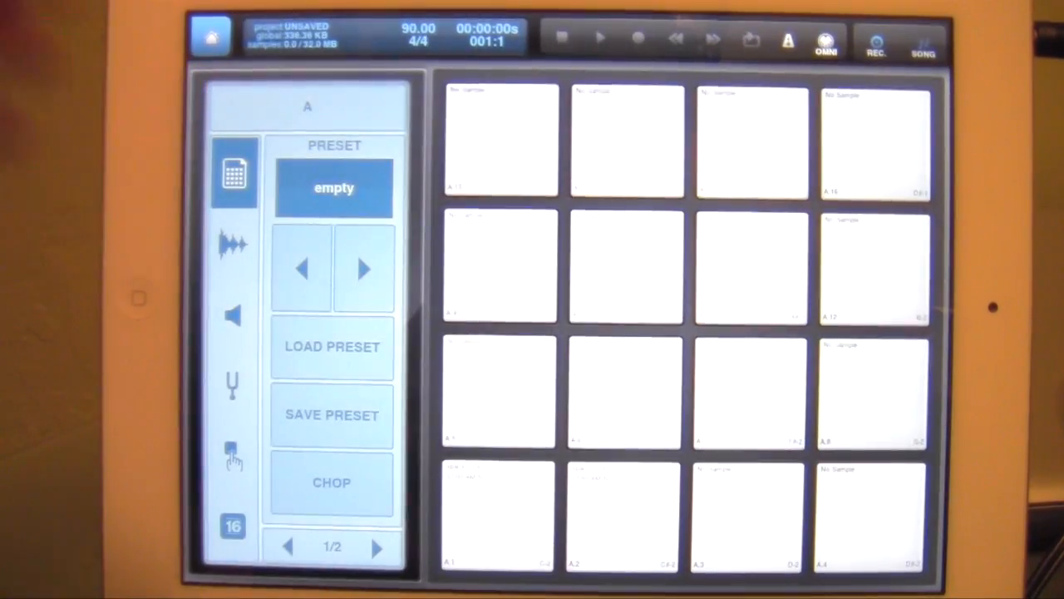